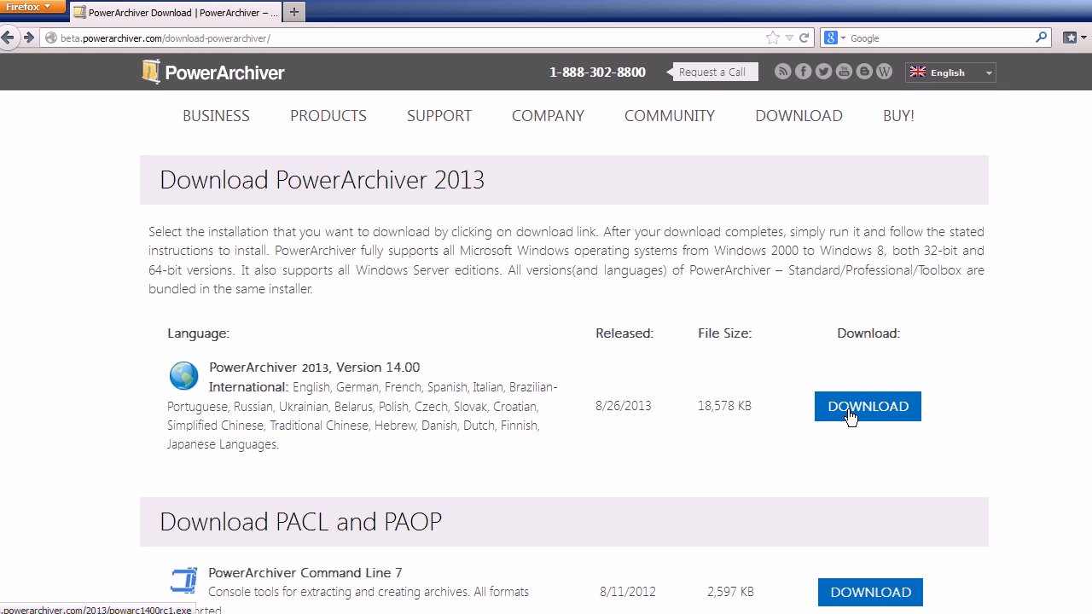
Start downloading the PowerArchiver 2013, Version 14.00 installer from the download page
left_click(867, 406)
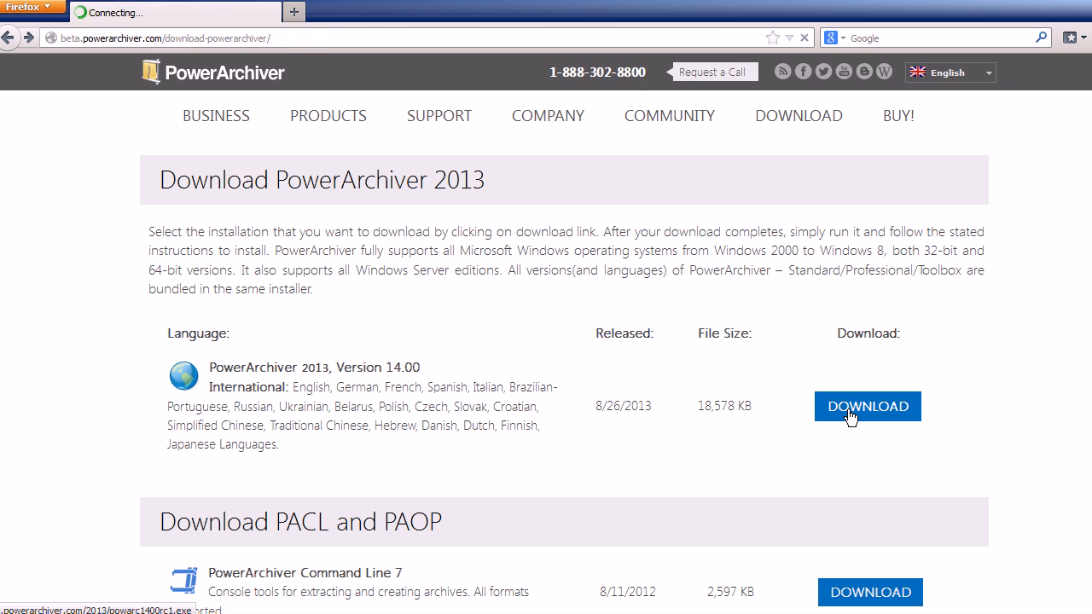
Trigger the download again so the thank-you page loads and the installer downloads
left_click(867, 406)
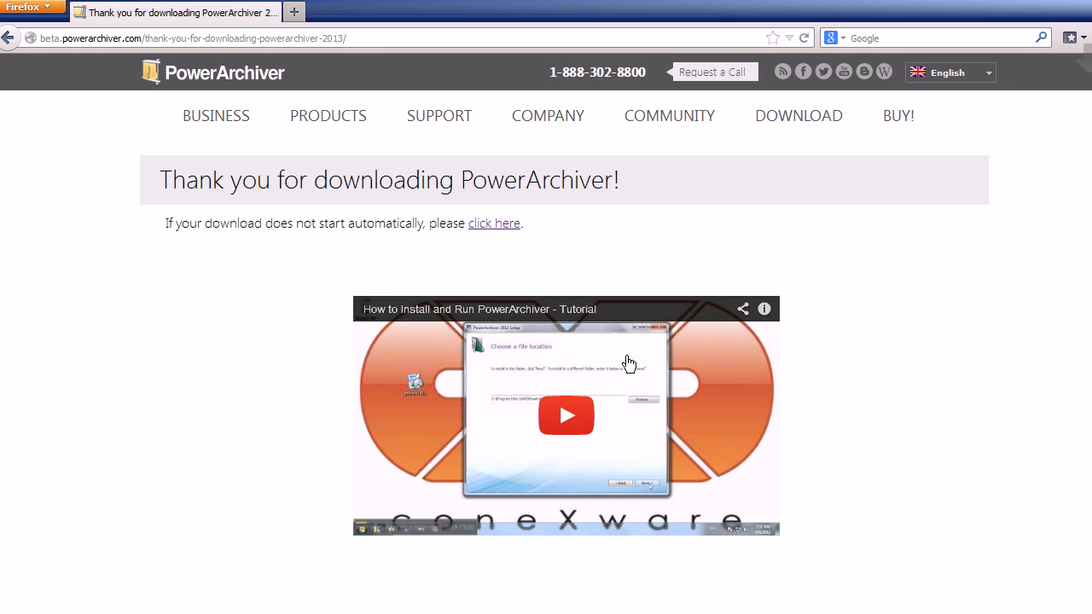
mouse_move(751, 300)
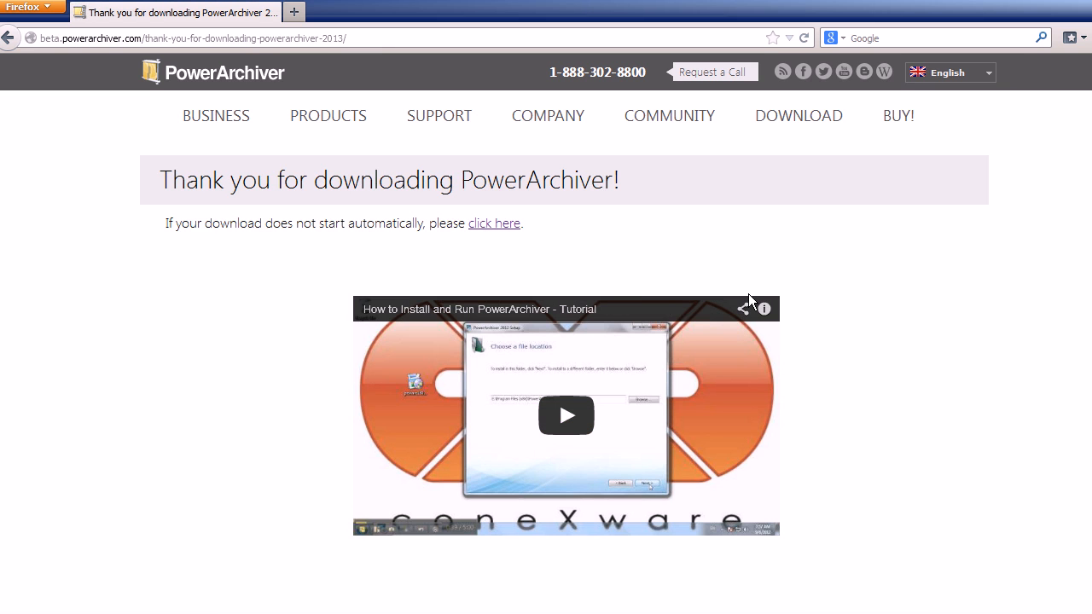
mouse_move(261, 222)
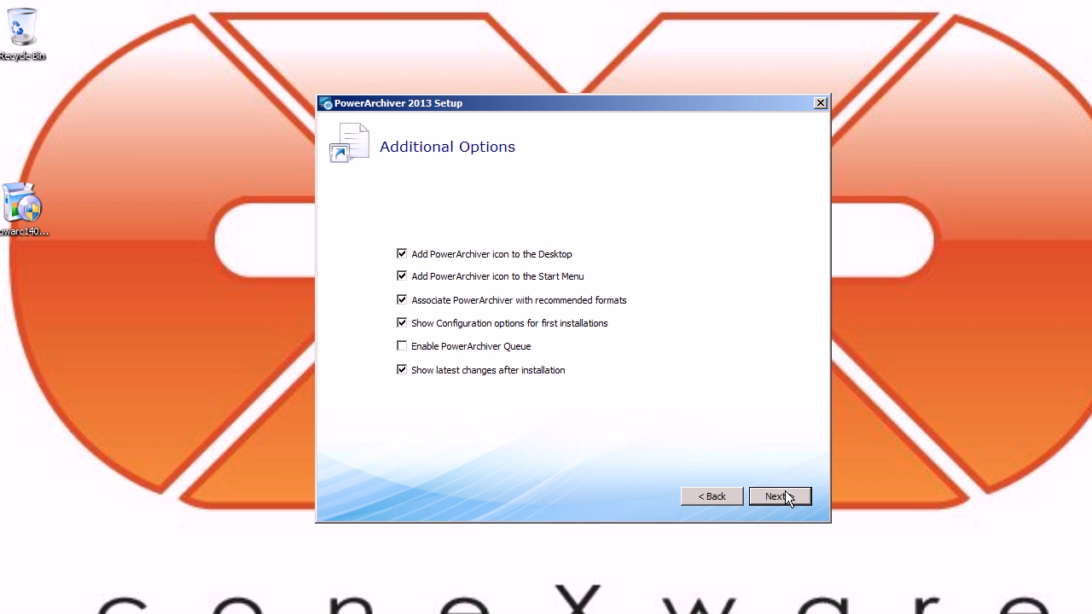
Turn off 'Show latest changes after installation', keeping the other additional options
left_click(403, 369)
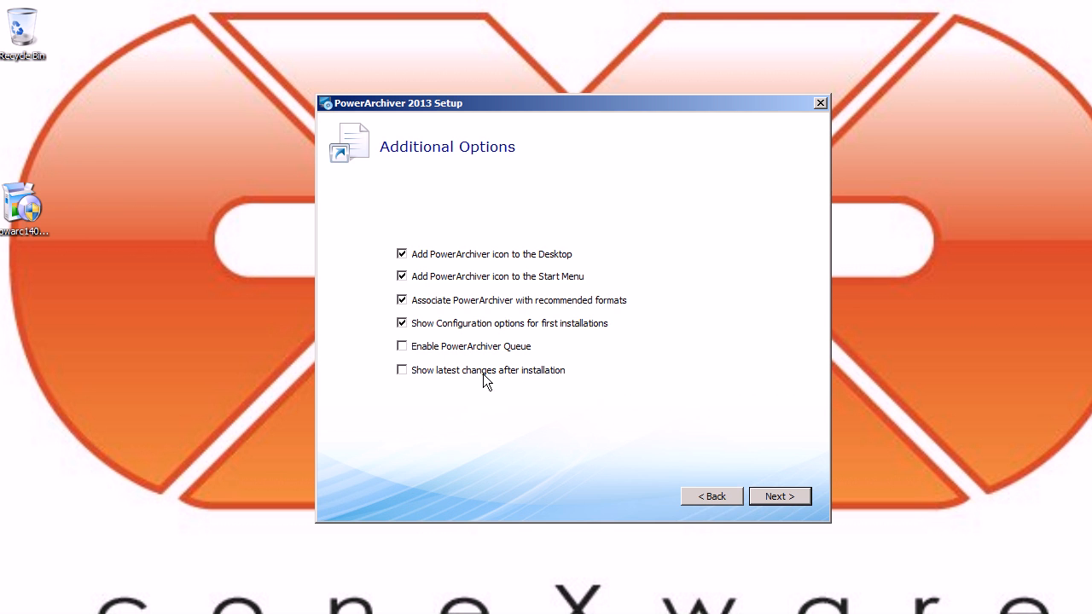
mouse_move(368, 328)
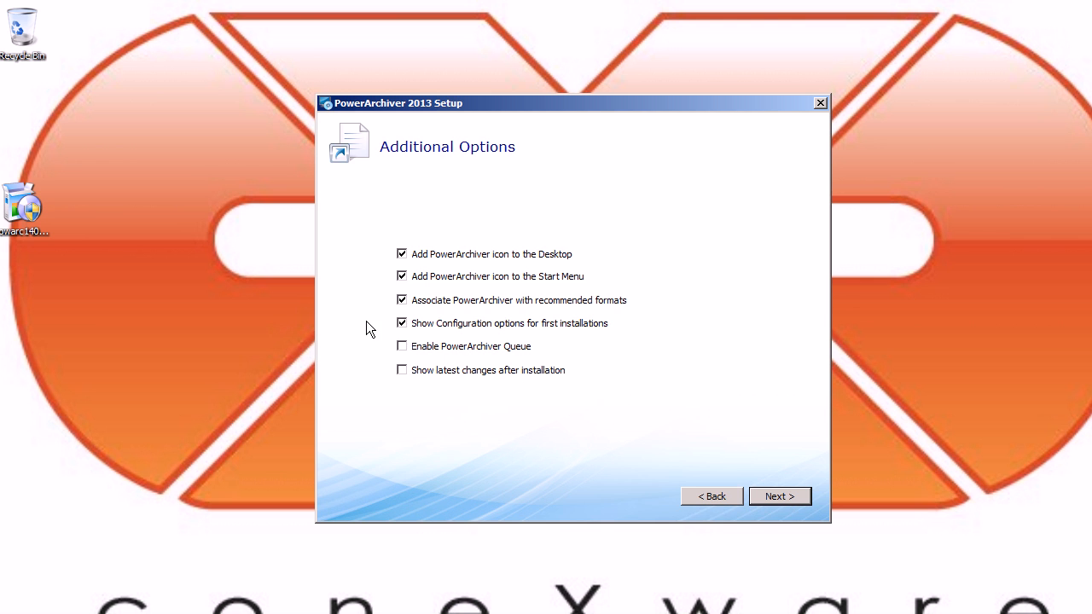
mouse_move(493, 226)
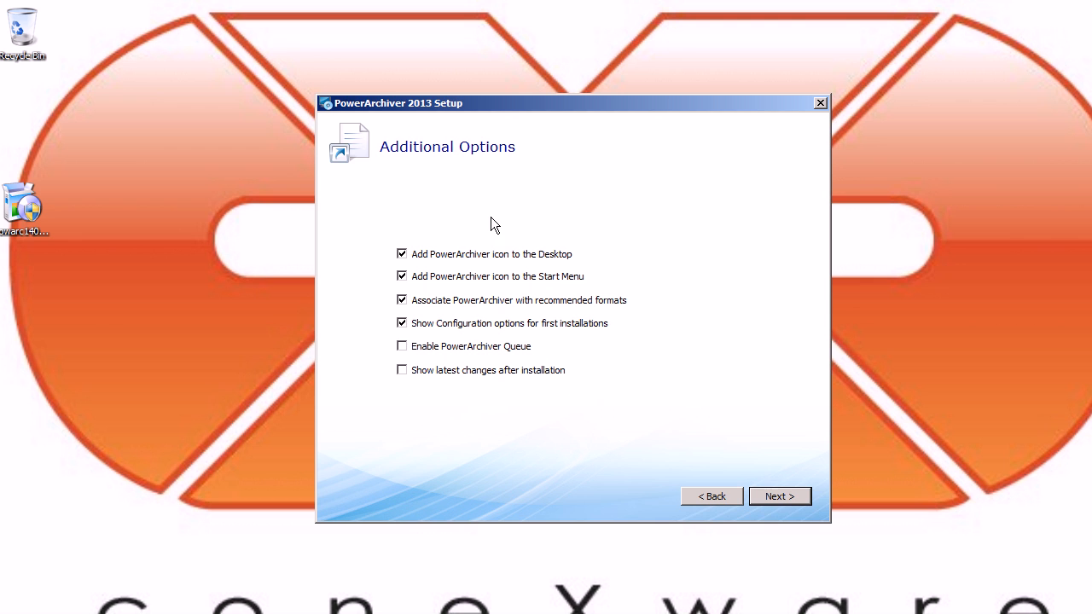
mouse_move(778, 494)
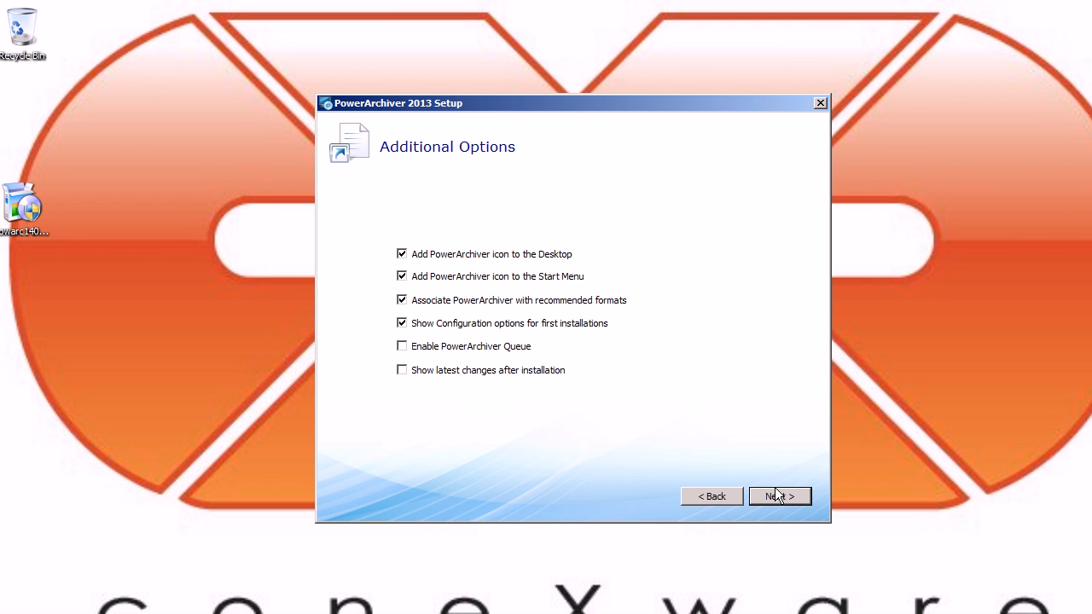
mouse_move(778, 497)
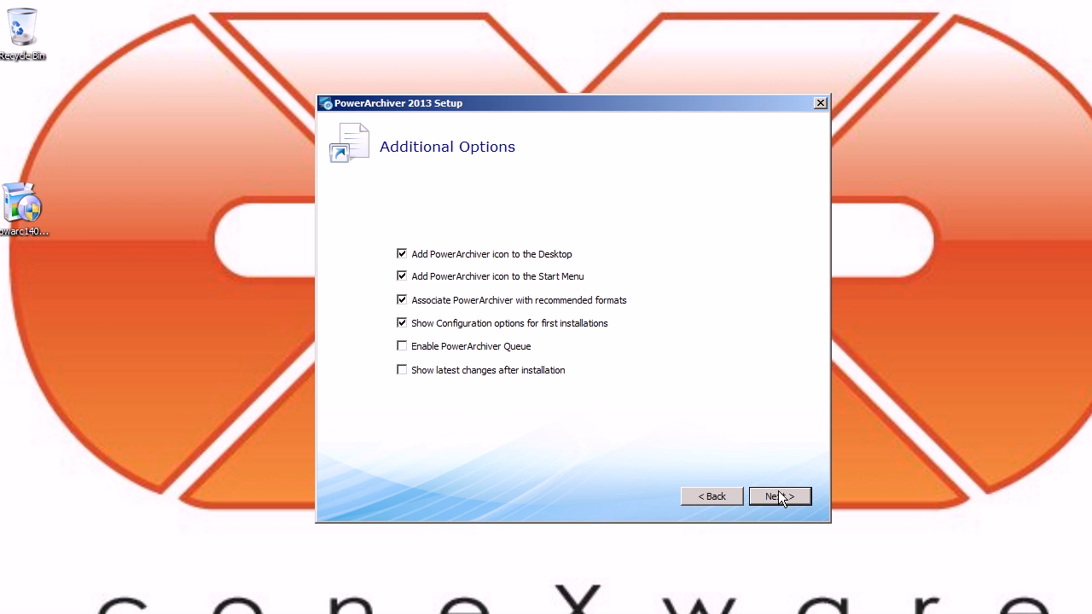
Keep the default install folder C:\Program Files\PowerArchiver\ and continue to the begin-installation page
left_click(778, 497)
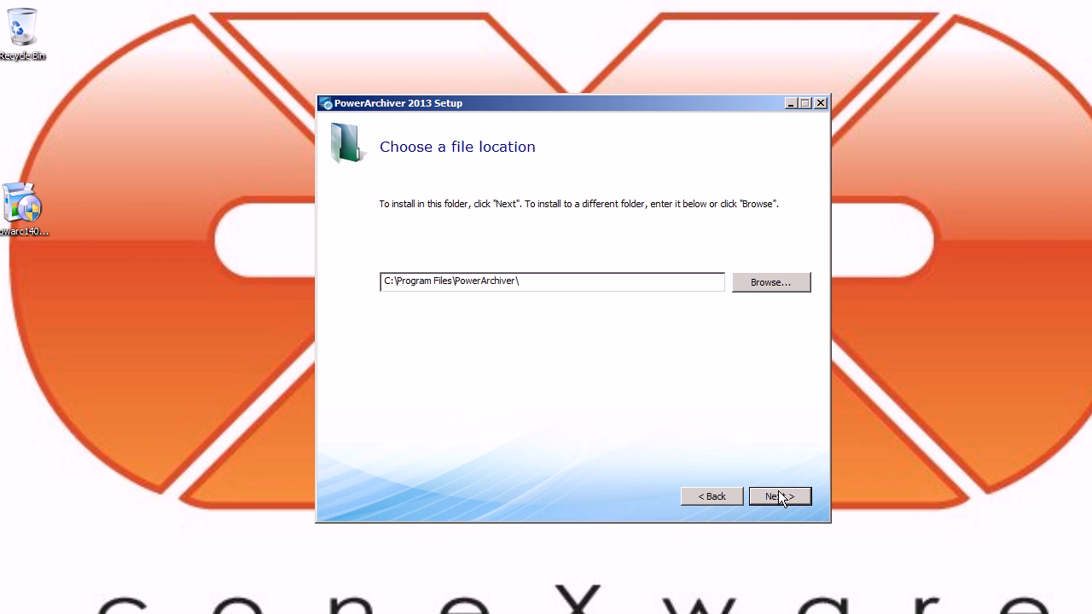
triple_click(552, 280)
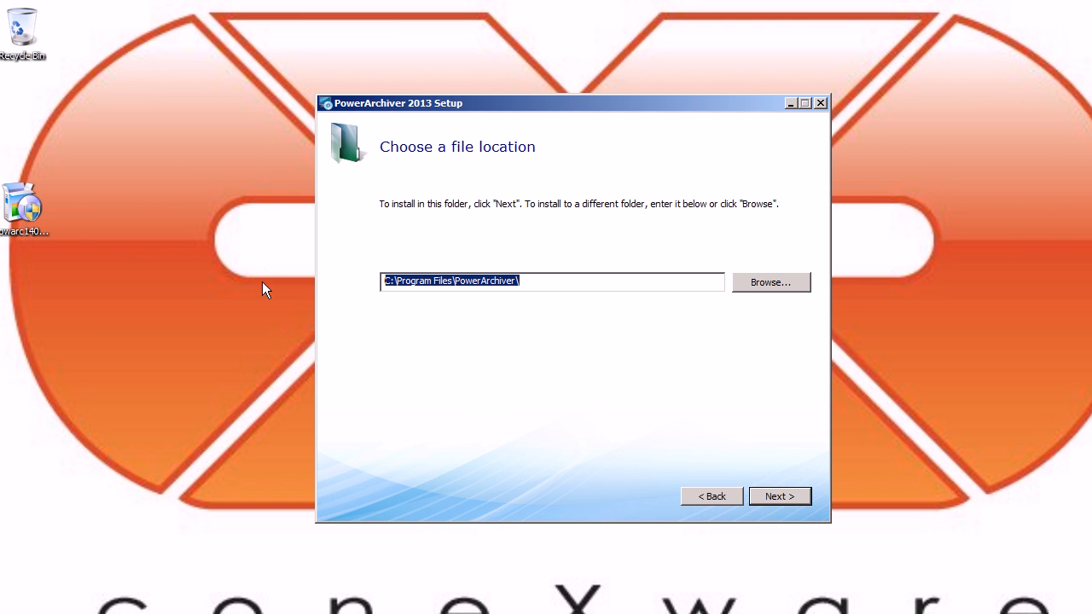
left_click(555, 282)
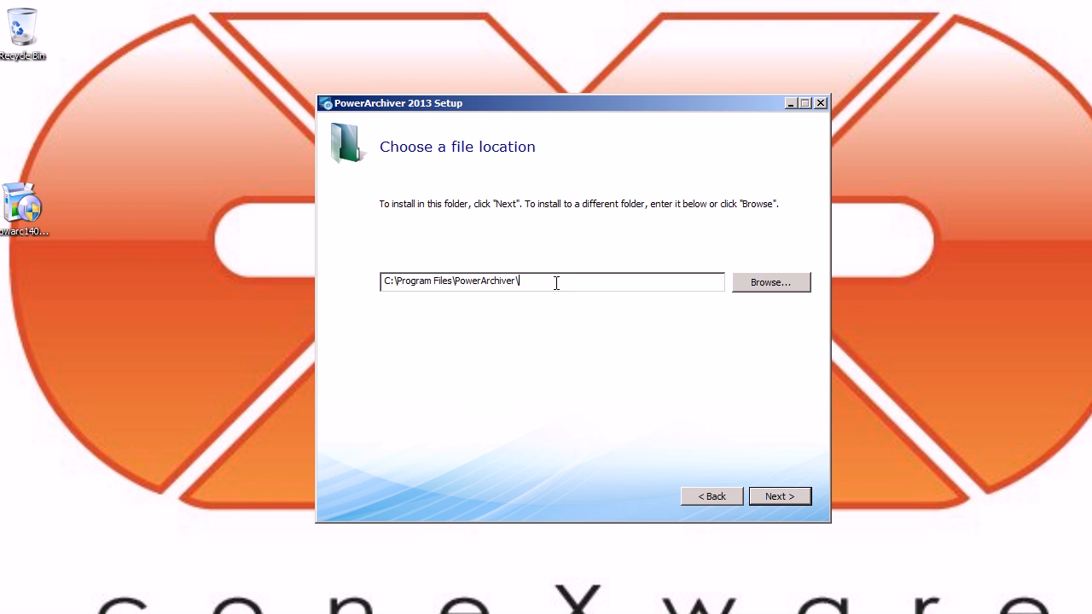
mouse_move(751, 450)
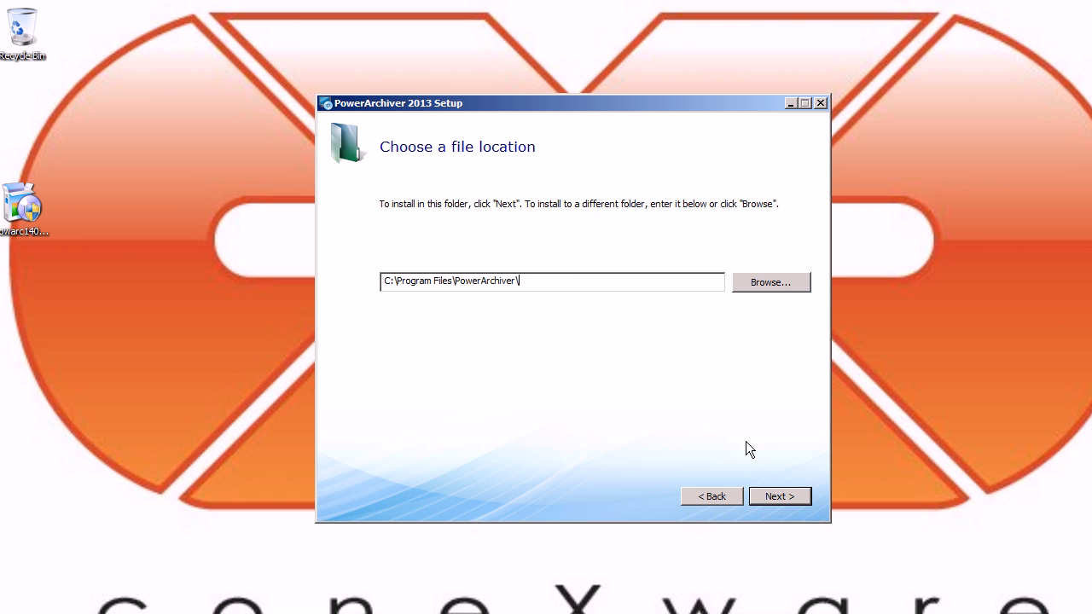
left_click(778, 495)
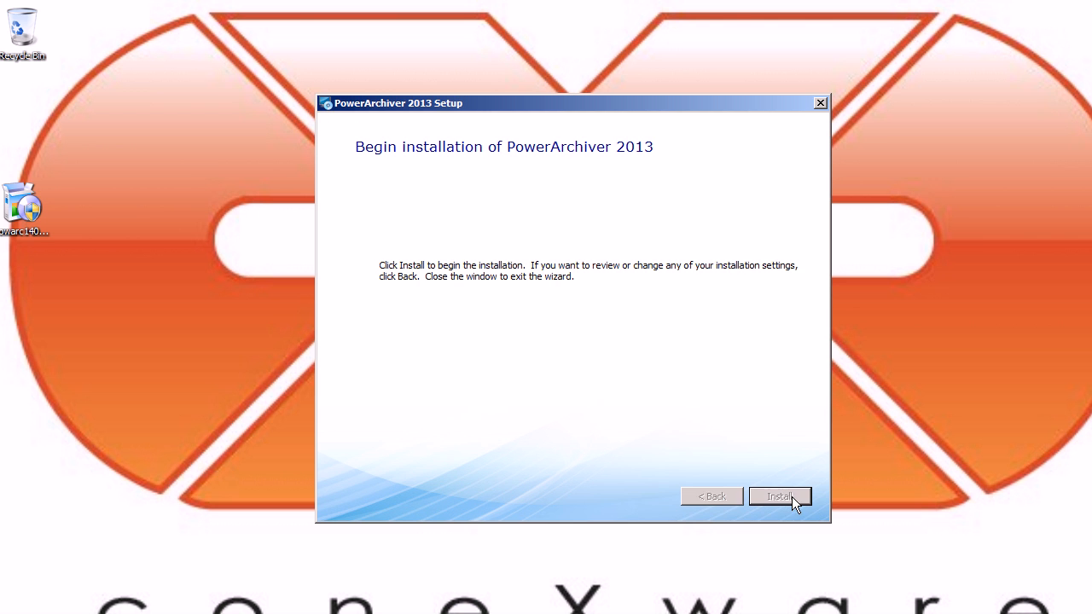
Install PowerArchiver 2013 and let the progress run to completion
left_click(778, 497)
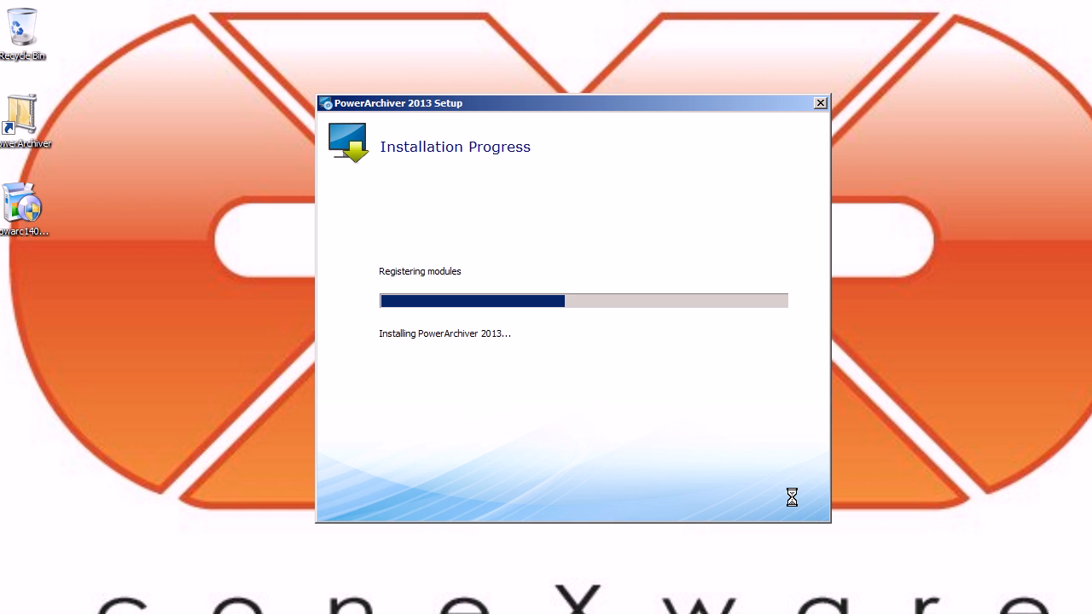
mouse_move(31, 118)
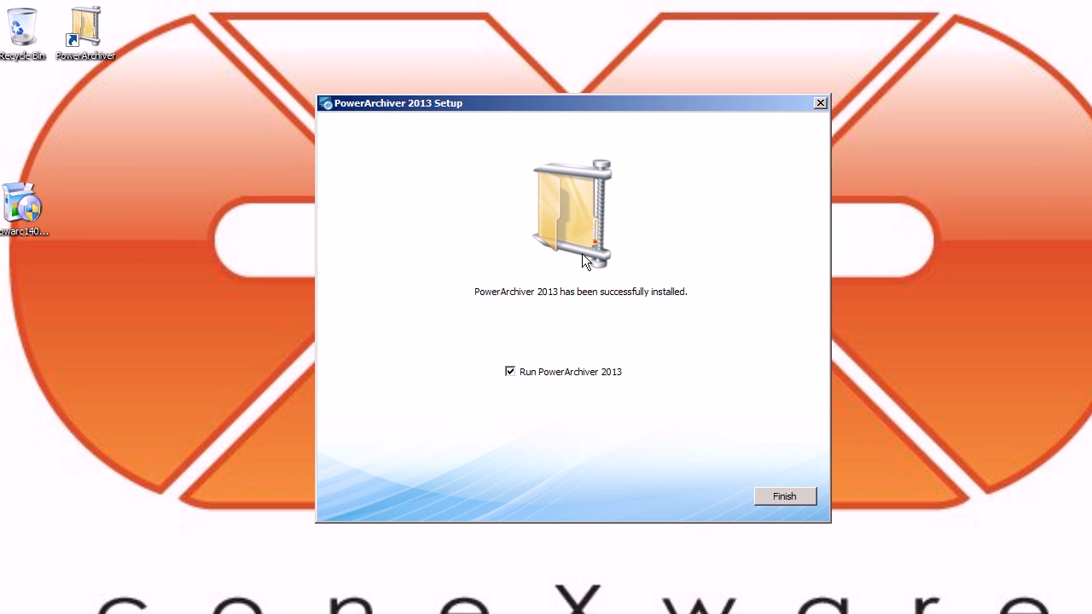
Finish the setup wizard and launch PowerArchiver 2013 from its desktop icon
left_click(782, 497)
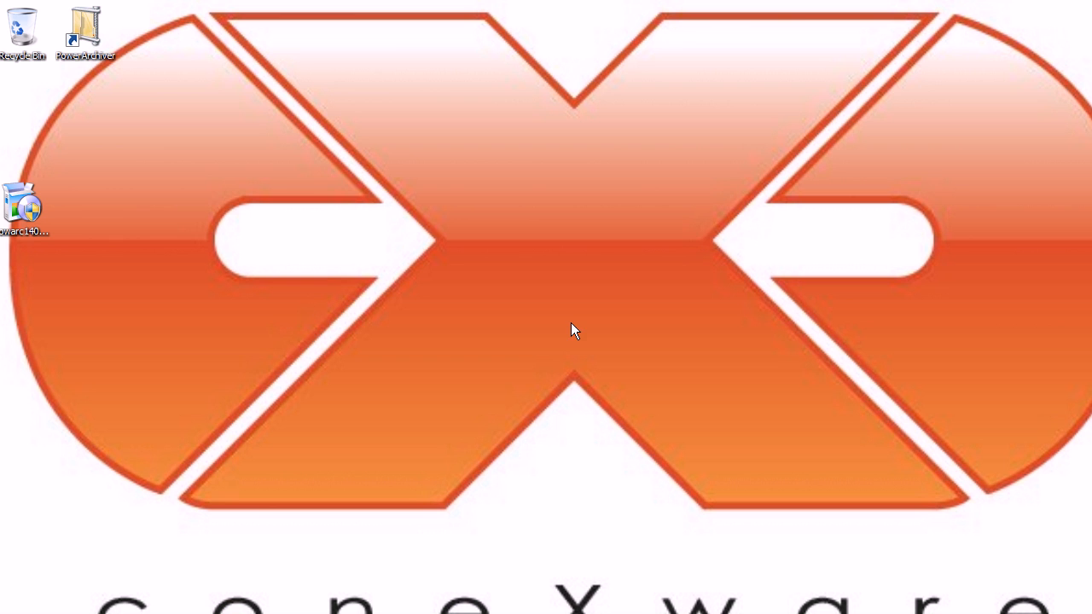
double_click(85, 31)
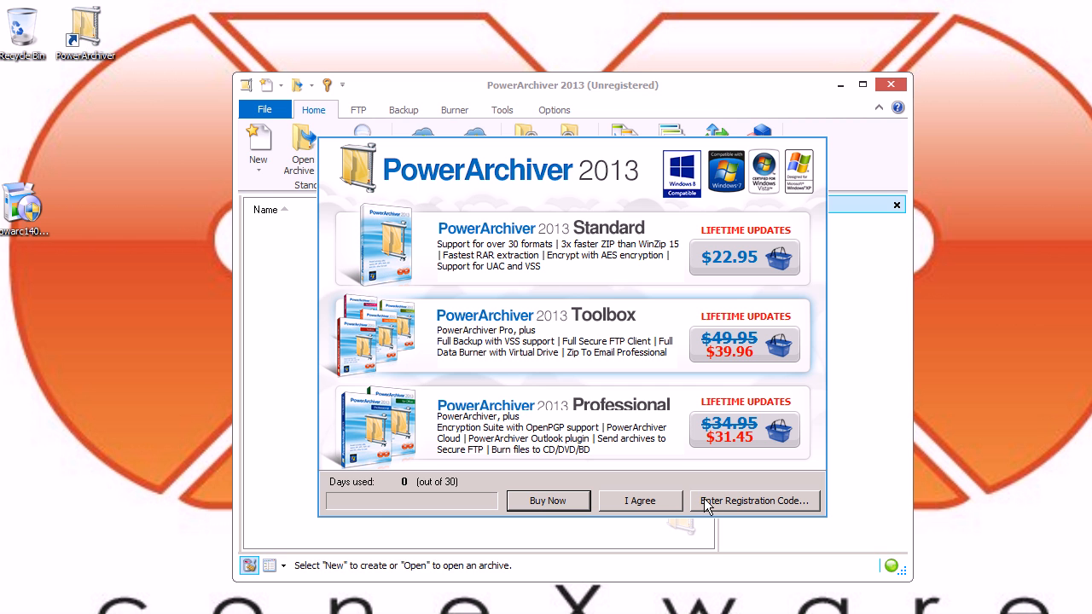
mouse_move(662, 505)
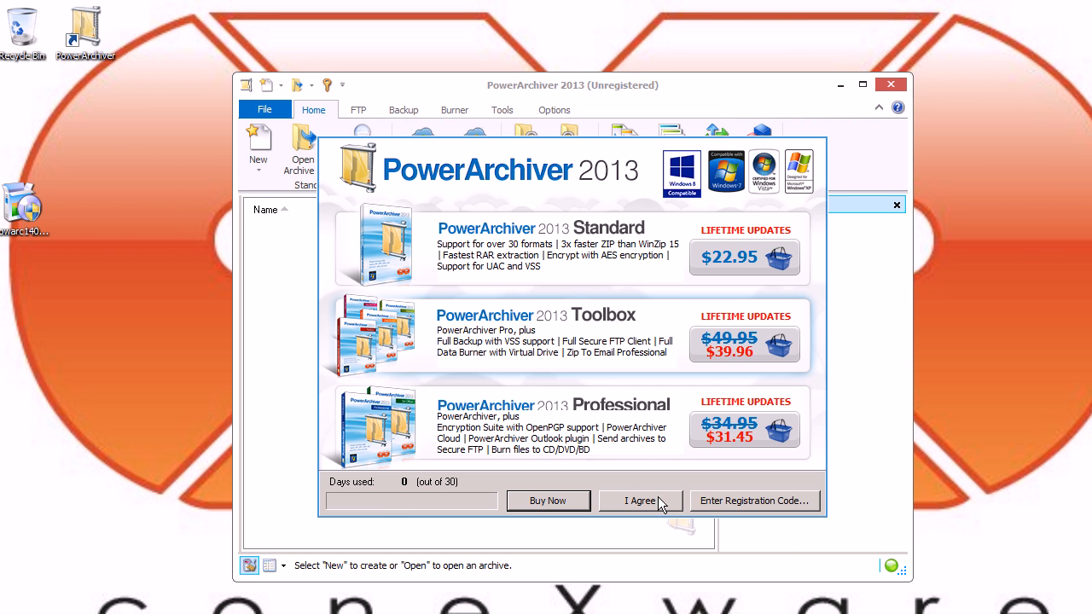
Agree to the trial notice and confirm First Configuration as 'Novice users' to reach the empty main window
left_click(639, 501)
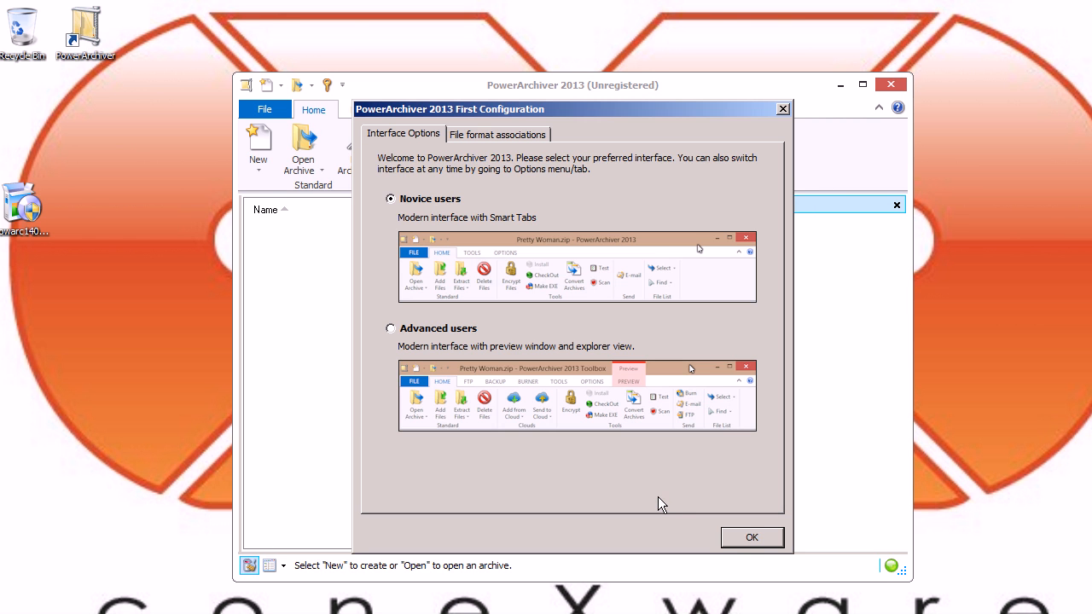
mouse_move(481, 211)
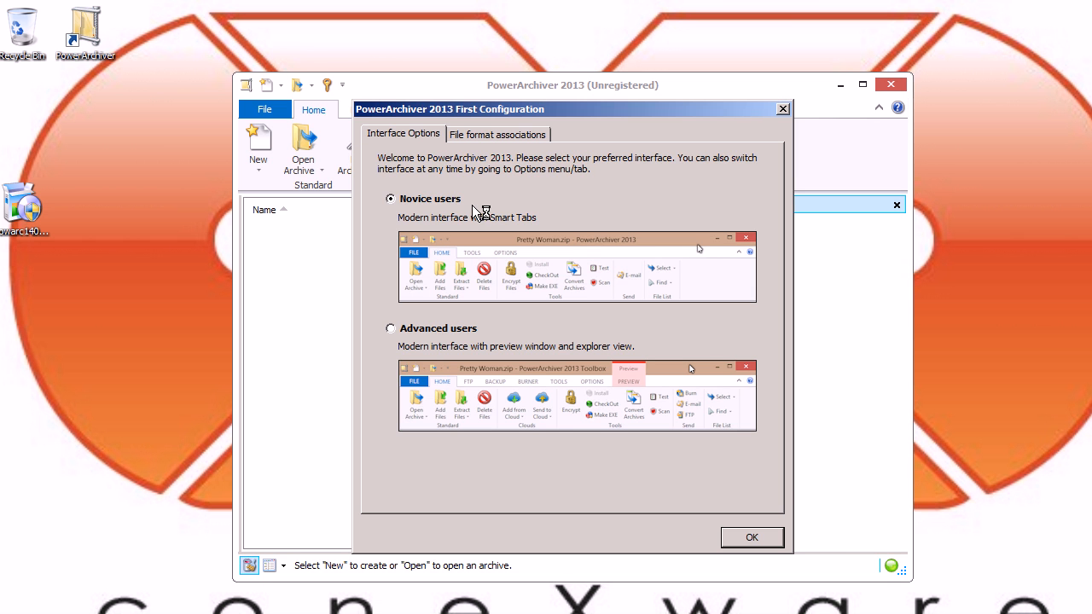
mouse_move(464, 258)
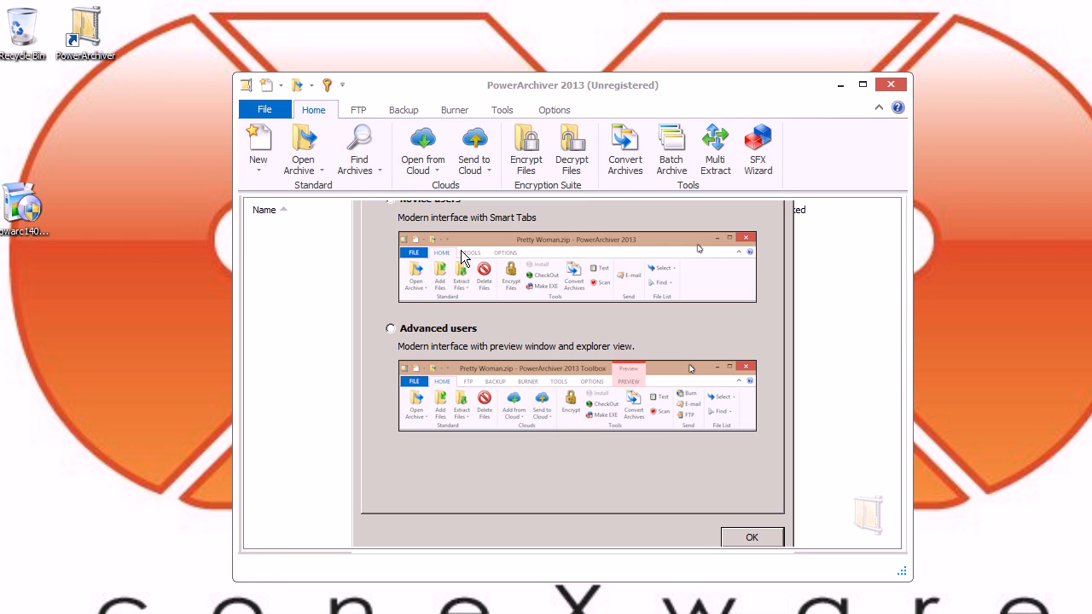
left_click(751, 535)
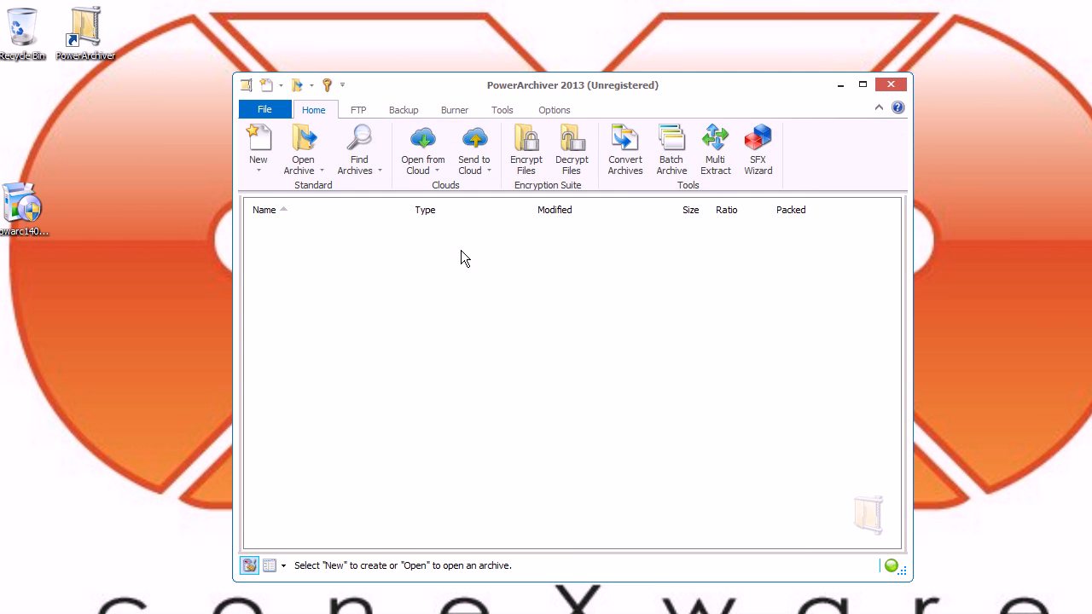